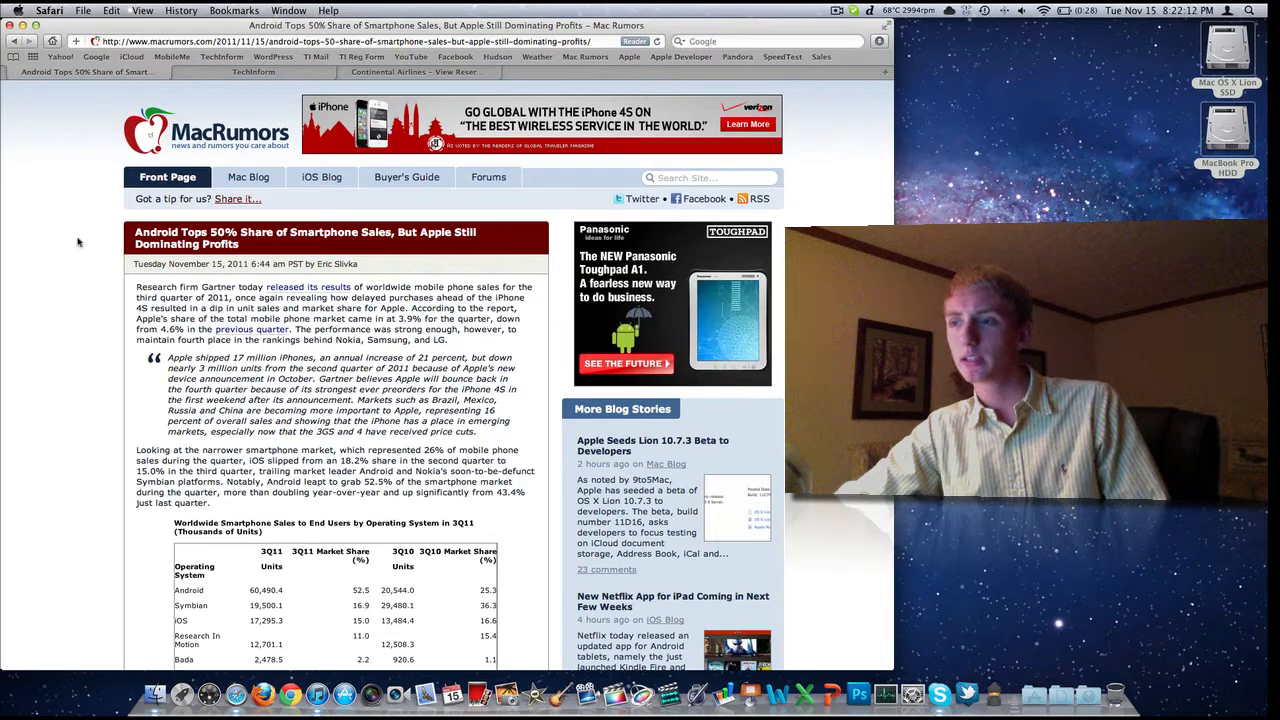
scroll(down, 3)
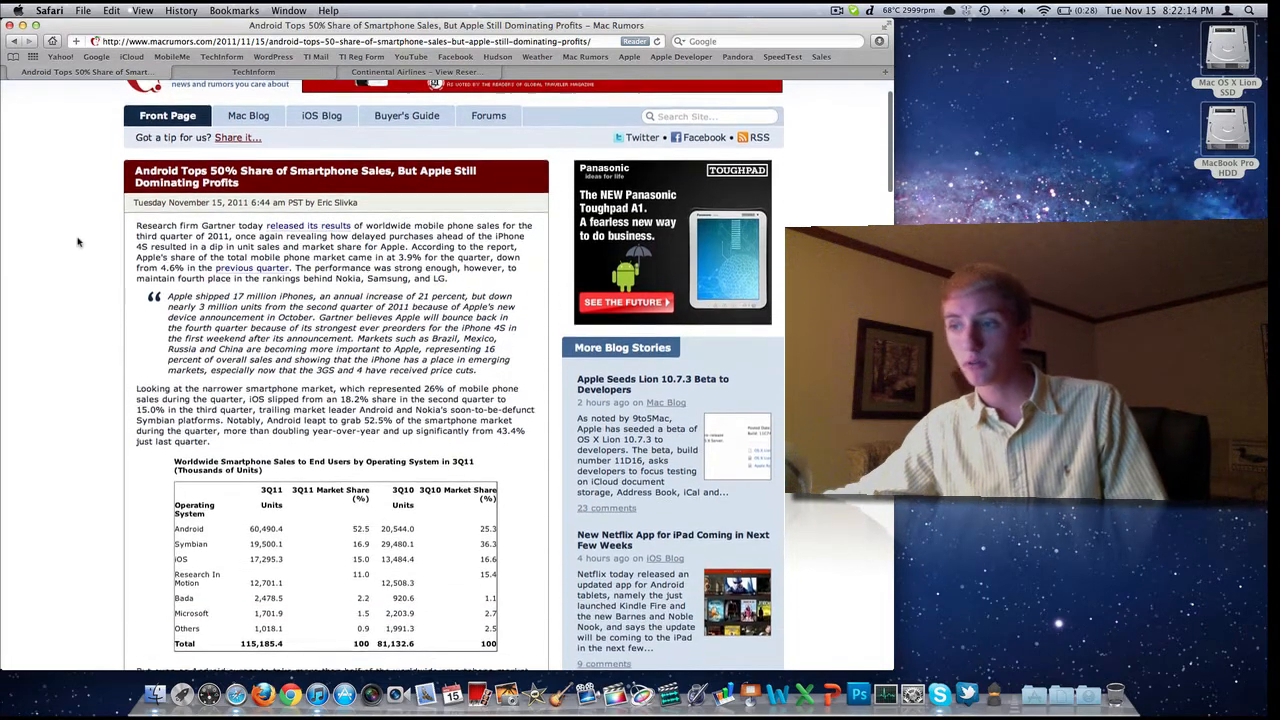
scroll(down, 3)
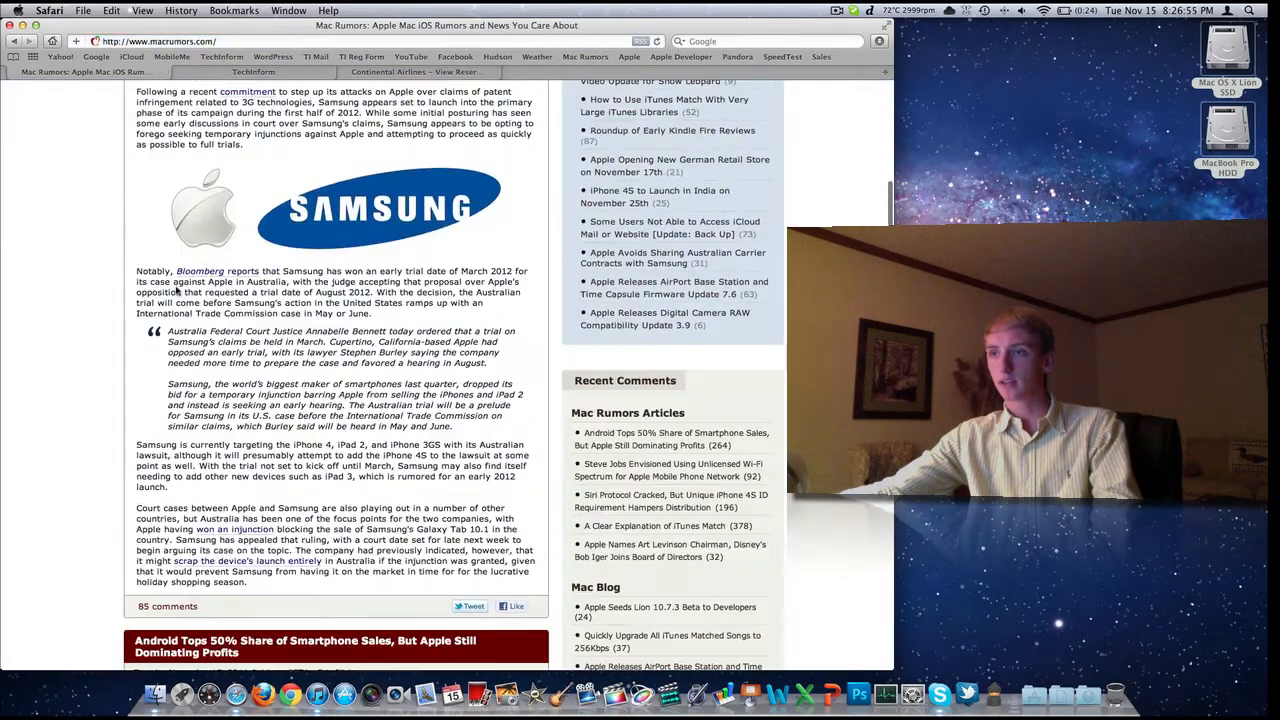
scroll(down, 3)
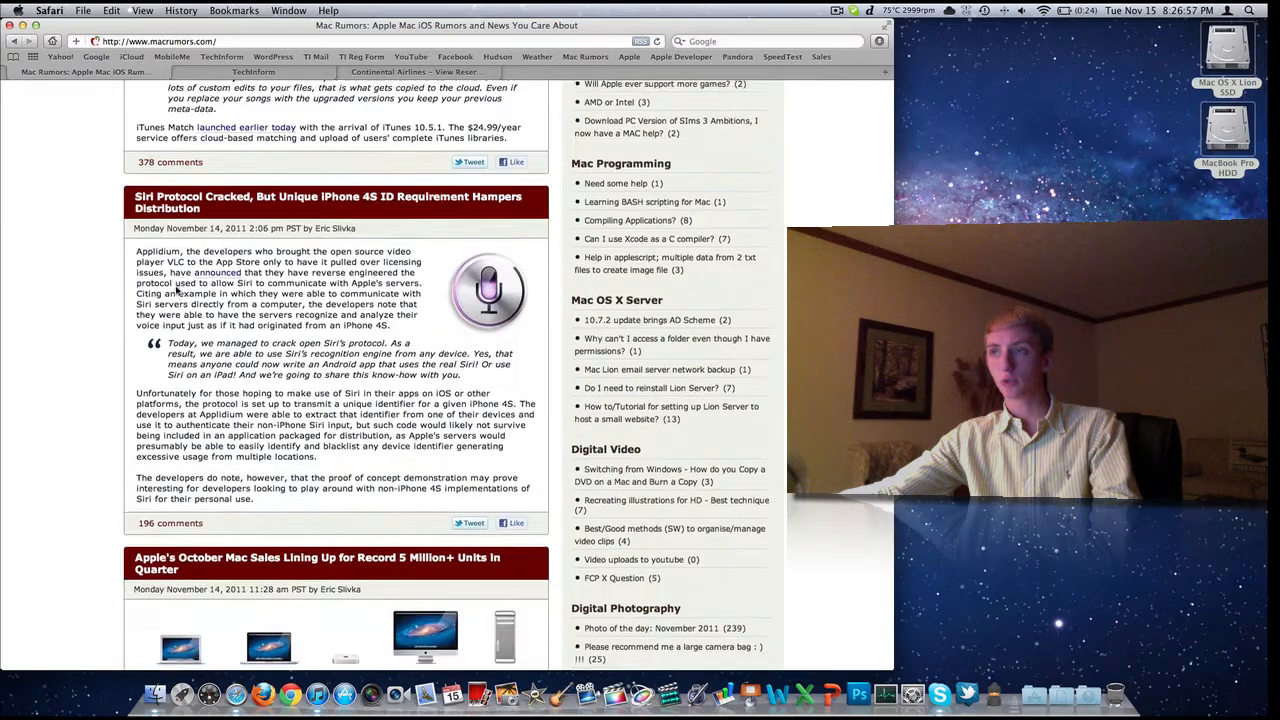
scroll(down, 3)
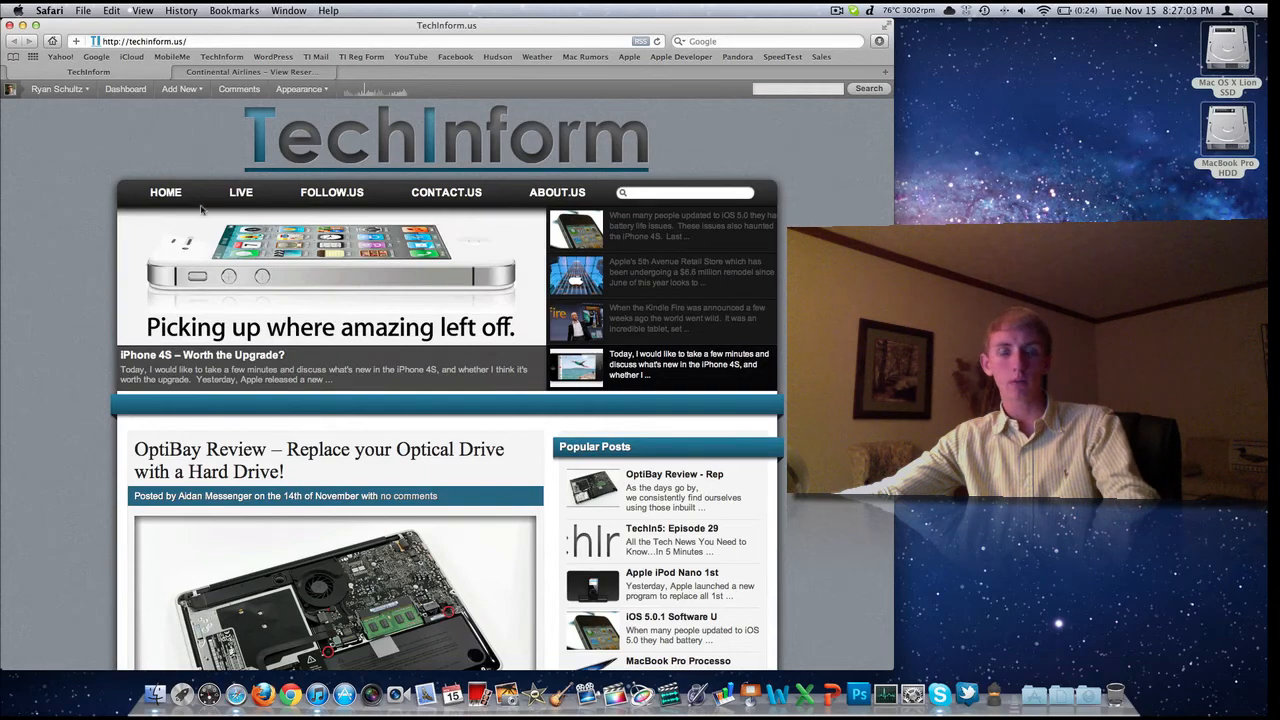
scroll(down, 3)
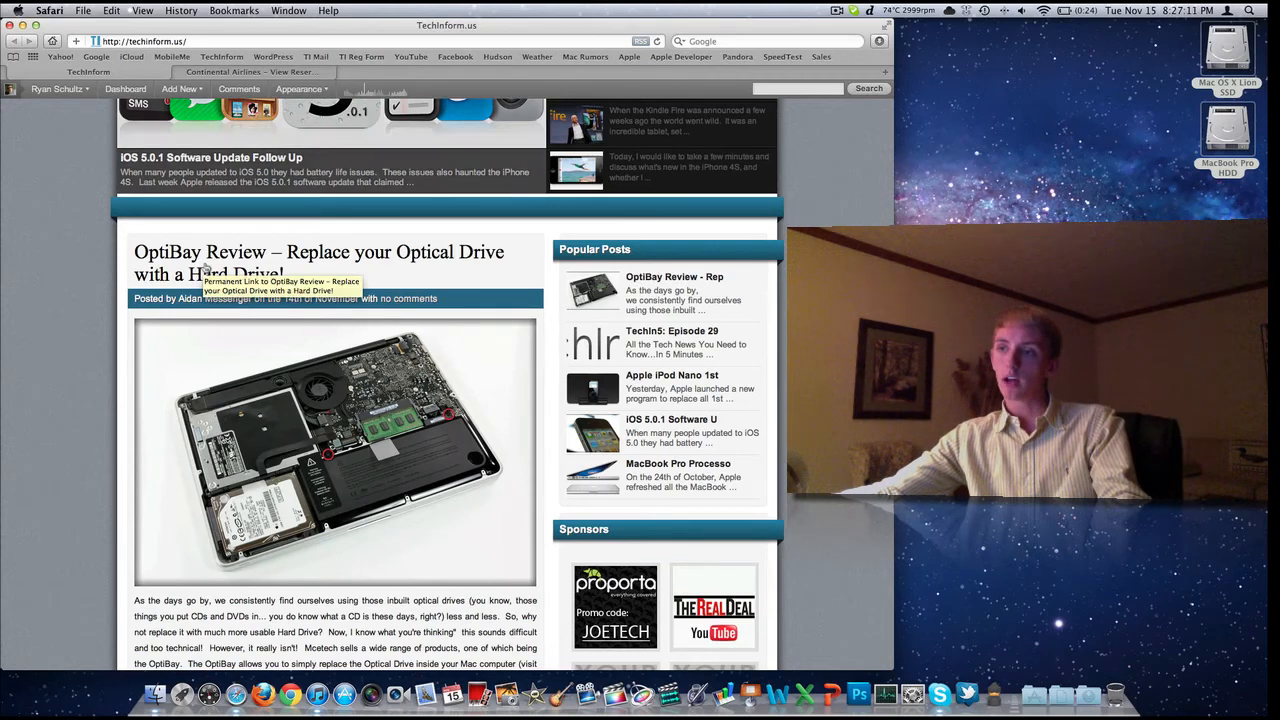
scroll(down, 3)
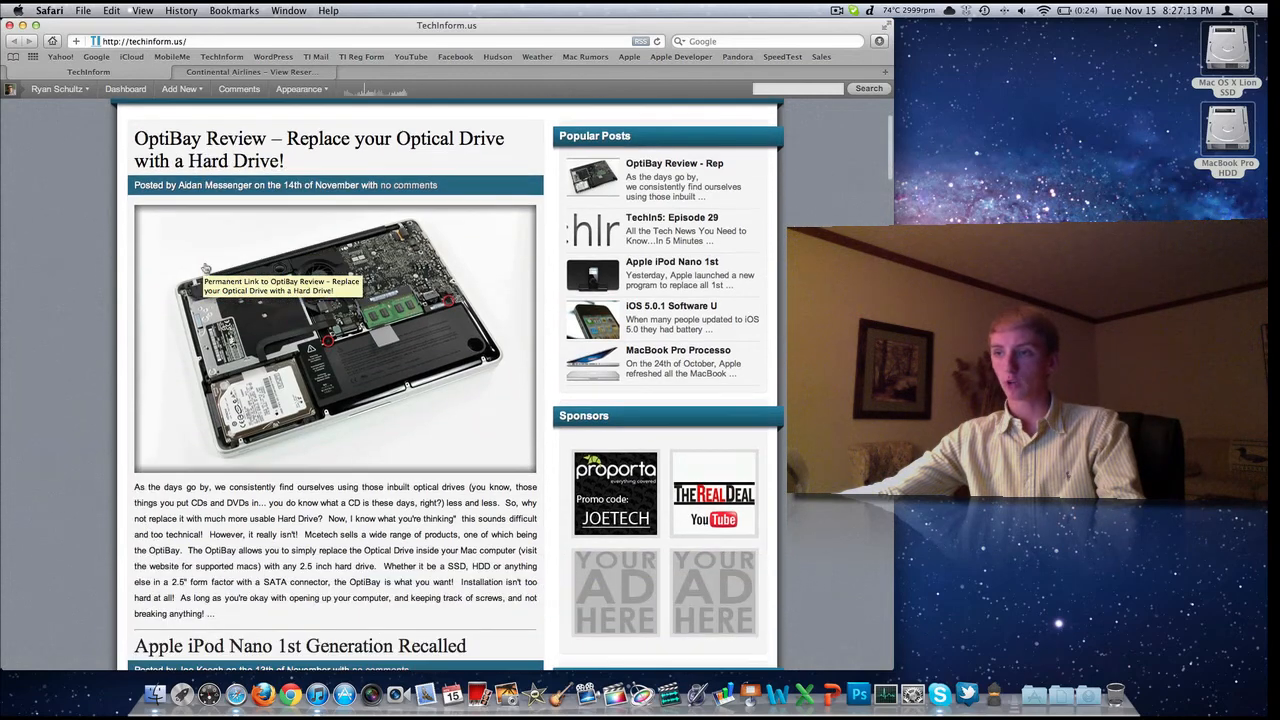
scroll(down, 3)
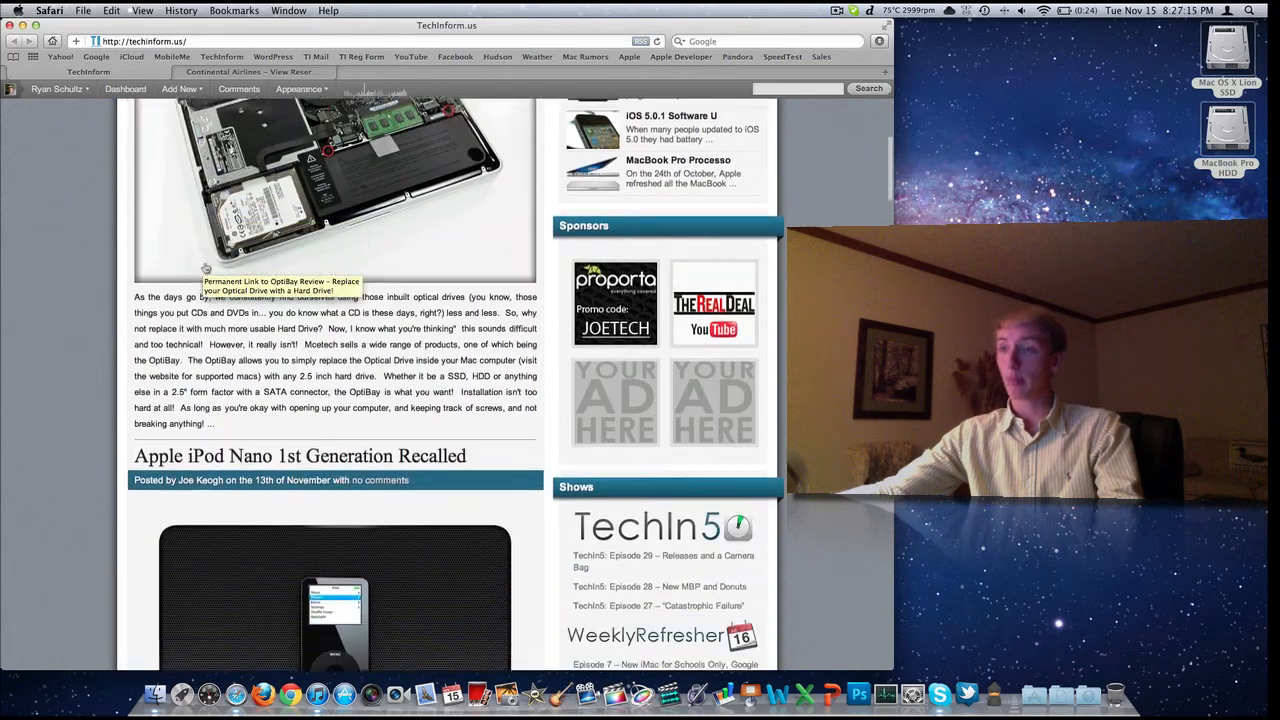
scroll(down, 3)
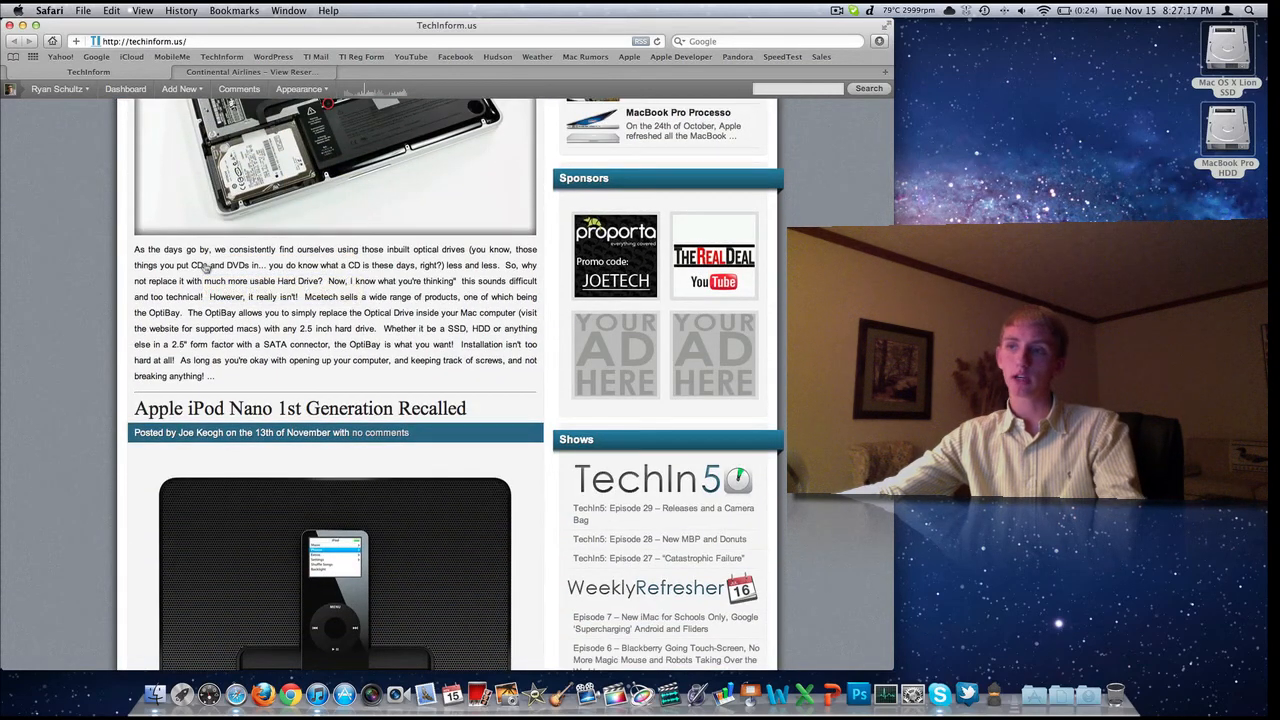
scroll(down, 3)
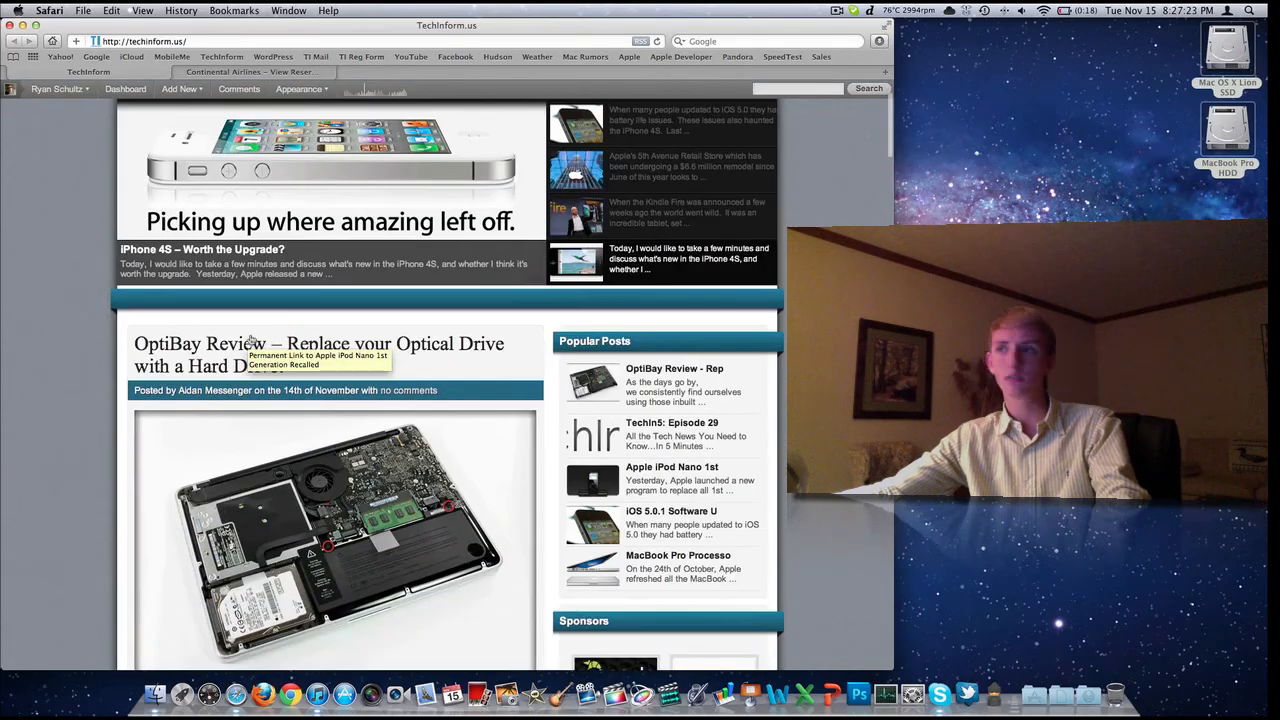
scroll(down, 3)
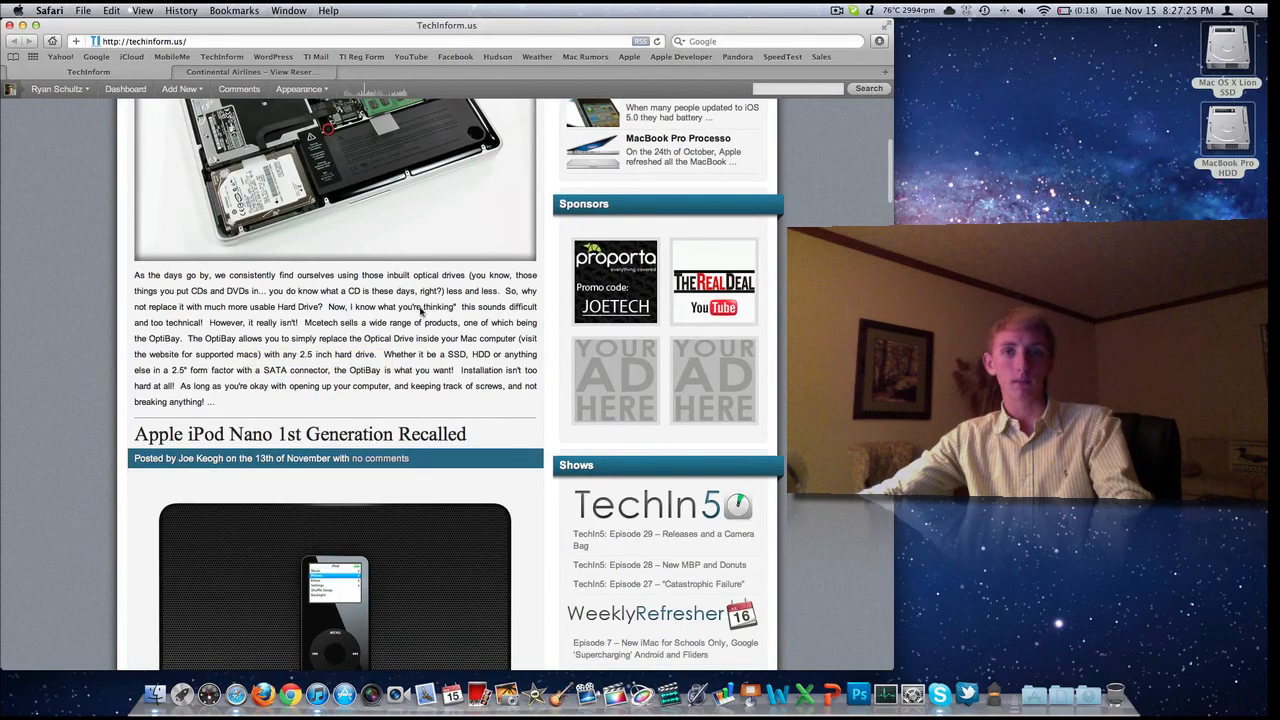
scroll(up, 3)
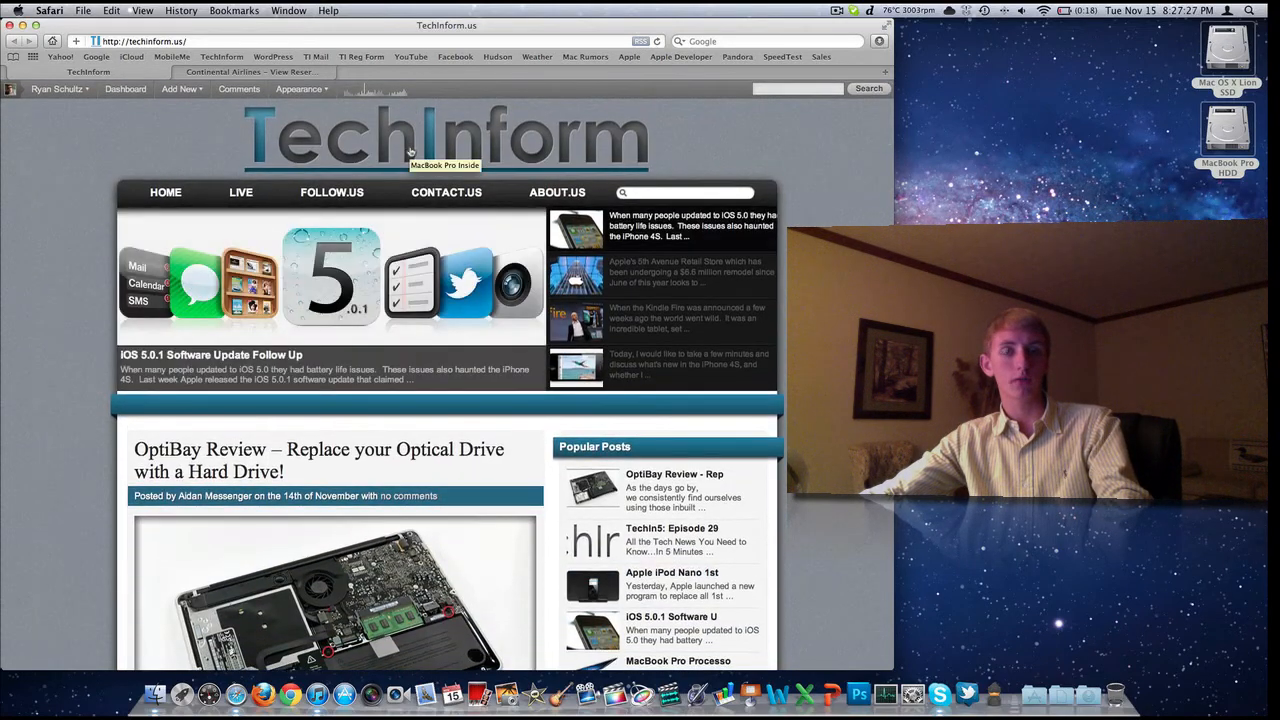